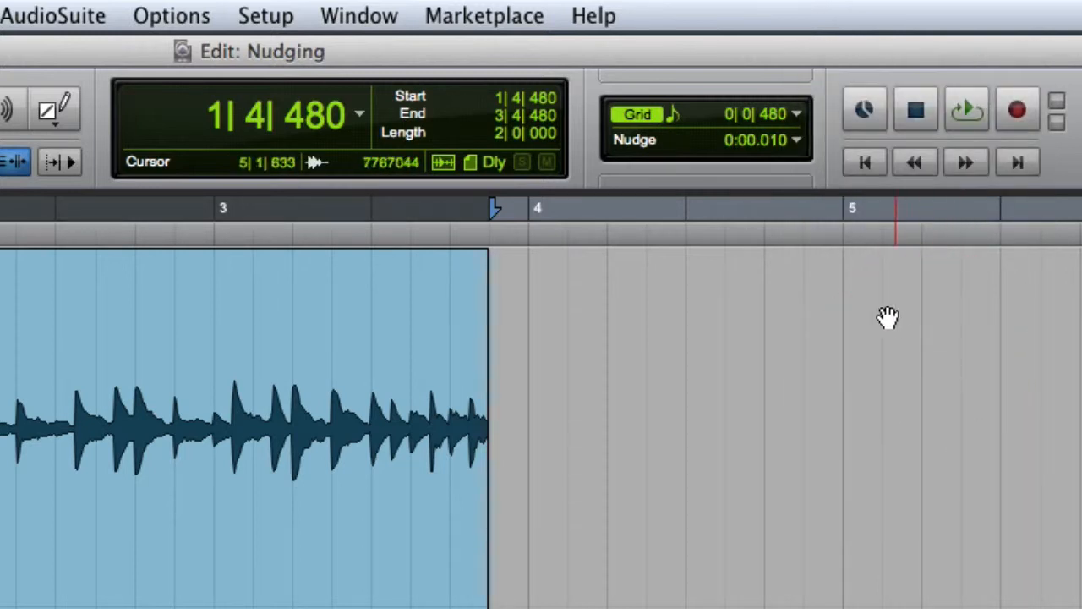
Set the nudge amount to 100 msec, then to Follow Main Time Scale (0|0|480)
left_click(795, 139)
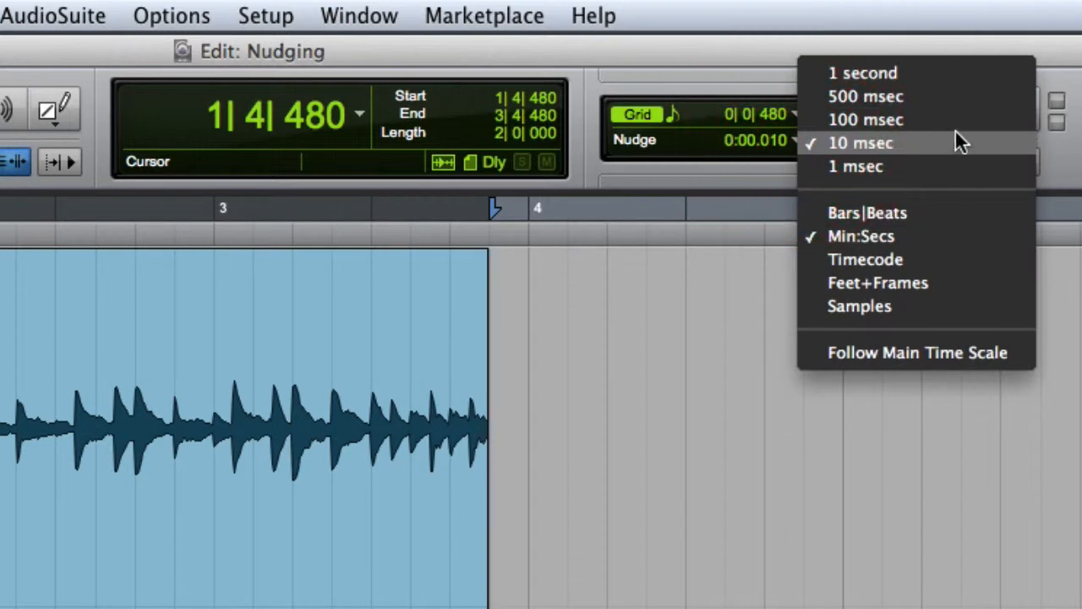
left_click(866, 118)
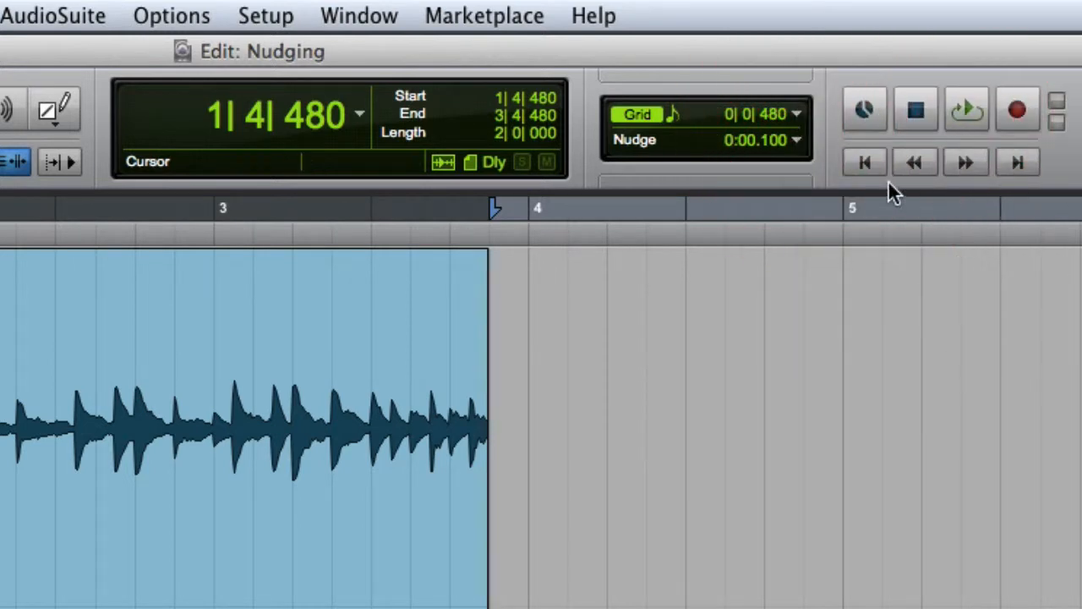
left_click(793, 138)
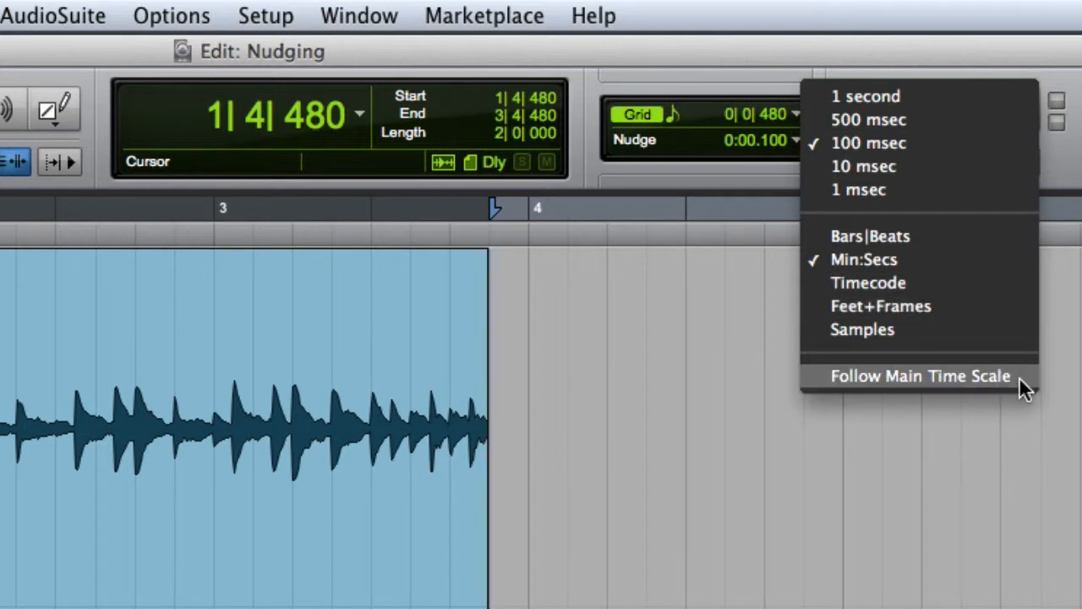
left_click(919, 376)
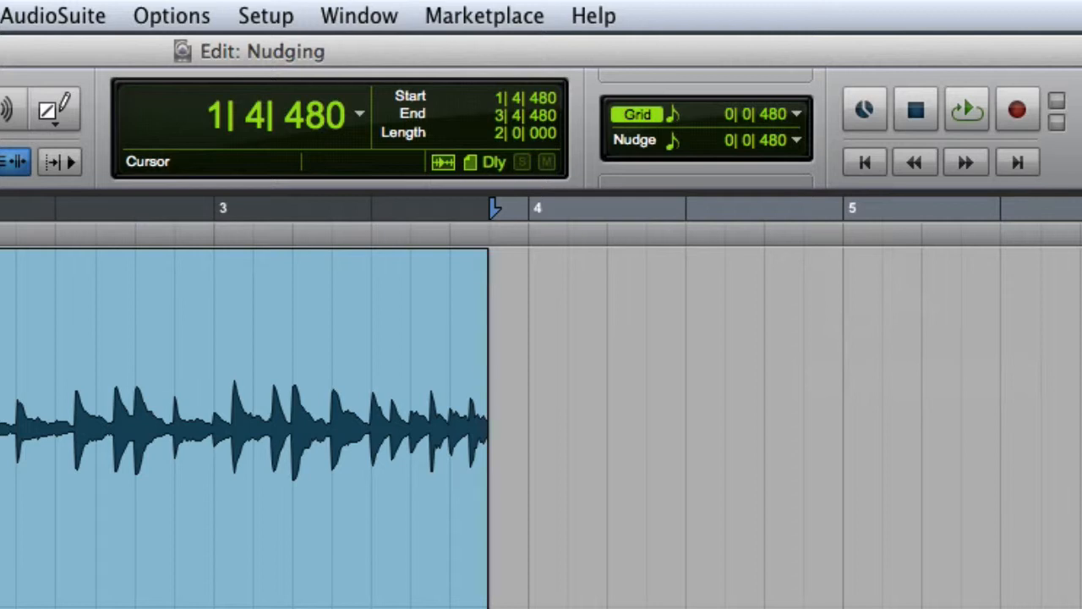
left_click(271, 115)
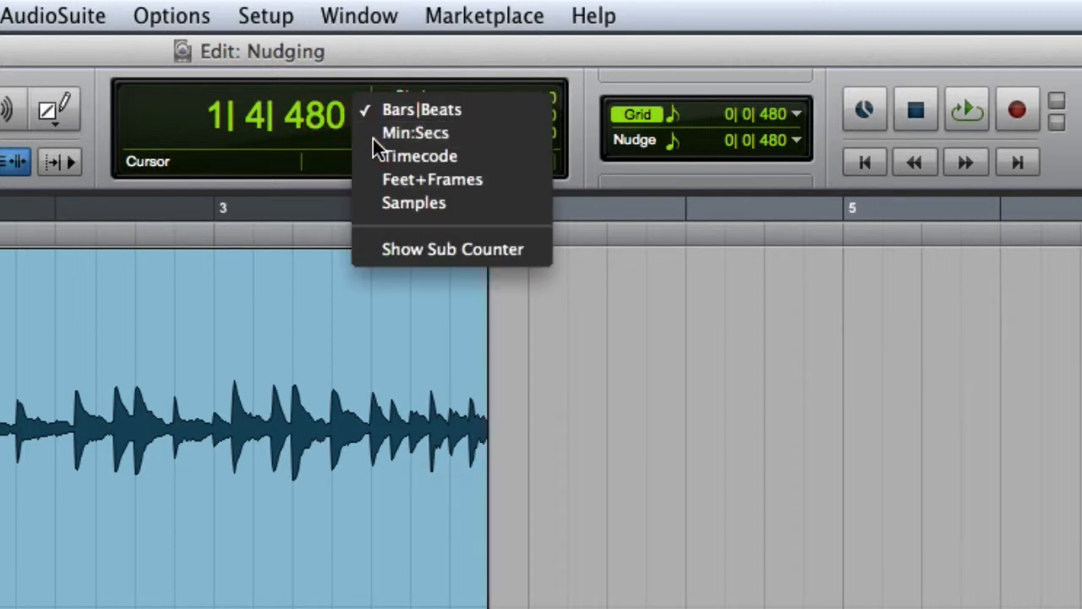
left_click(416, 132)
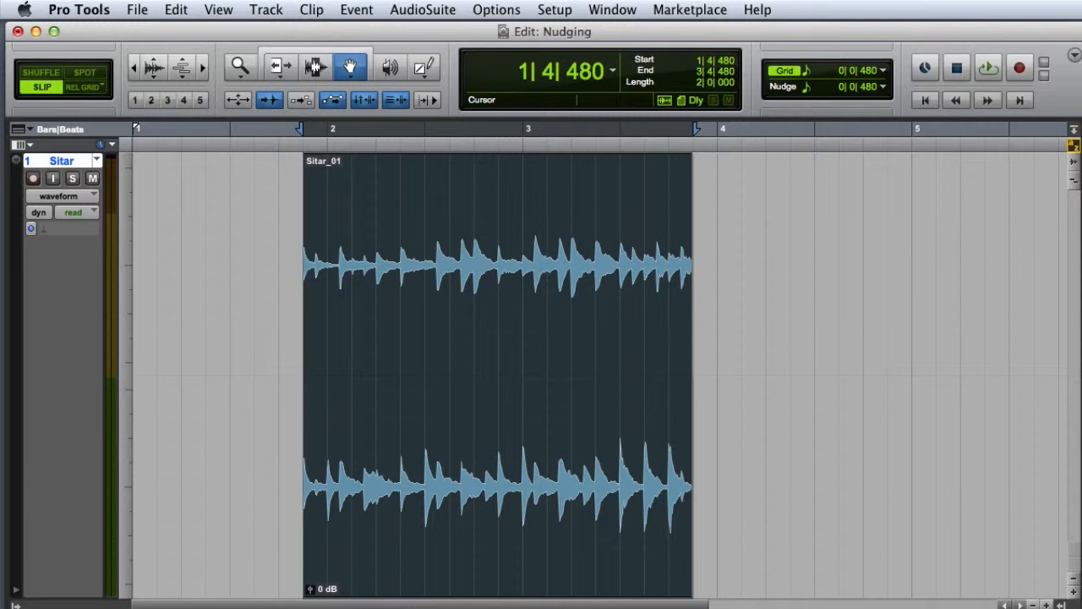
With the Selector tool nudge a range after Sitar_01 to 4|2|584, then return to the Grabber
left_click(314, 68)
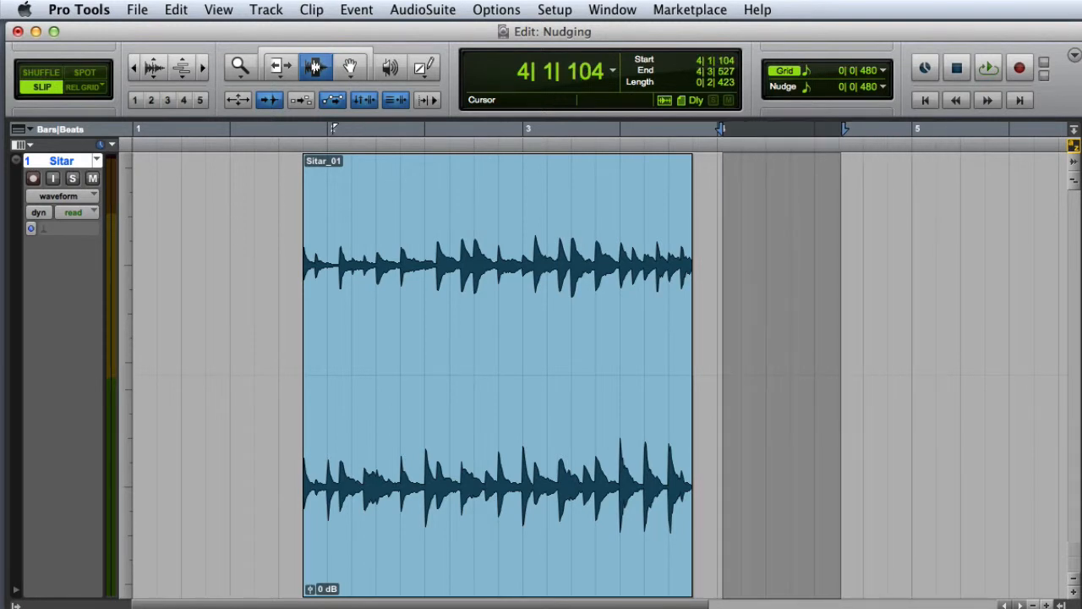
left_click(341, 68)
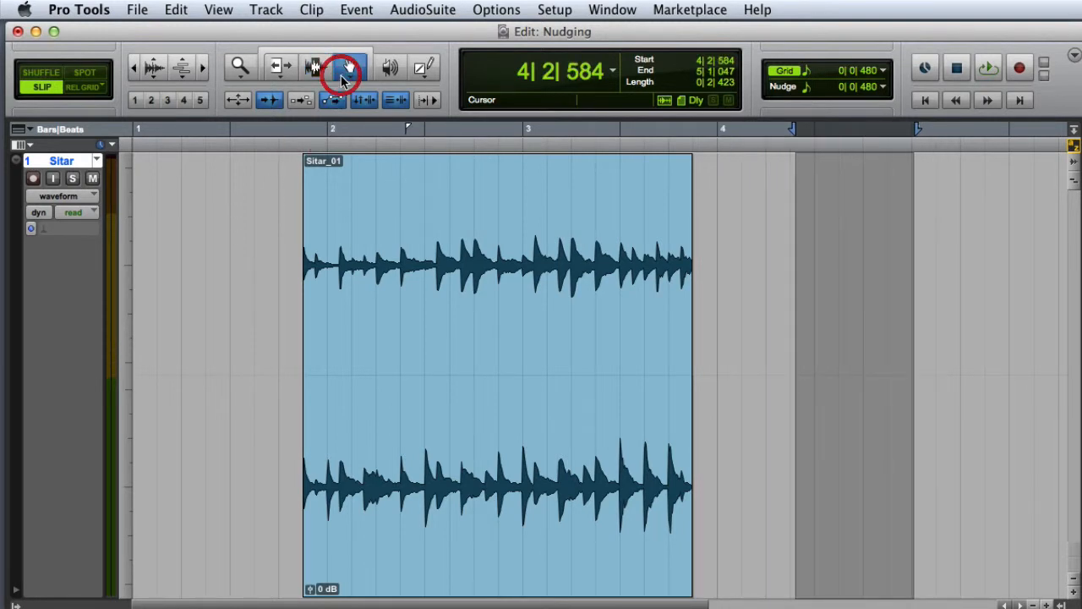